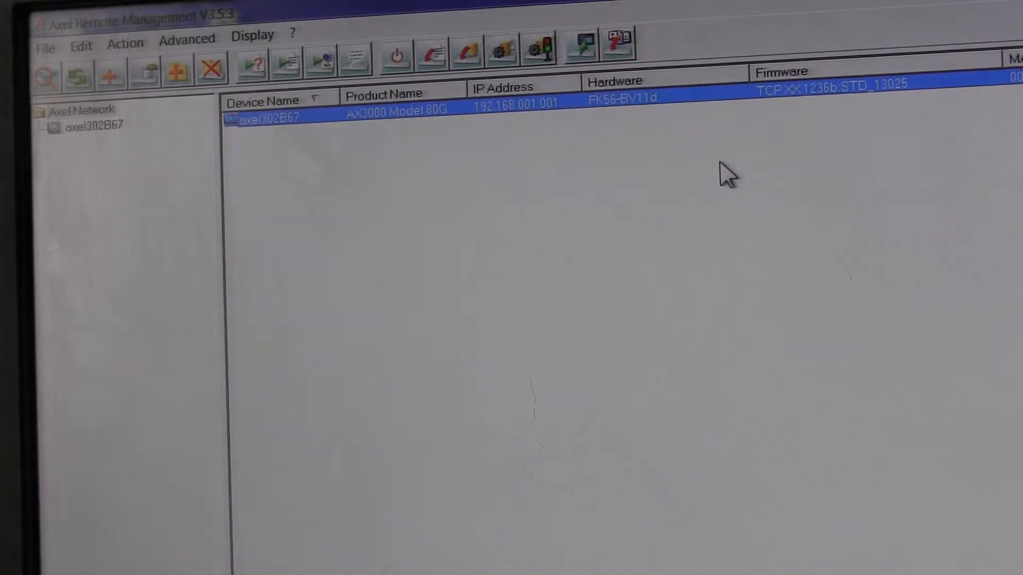
Step: Open the AX3000 Store for device axel302B67 at 192.168.1.1, showing 0K of 96K used
right_click(267, 117)
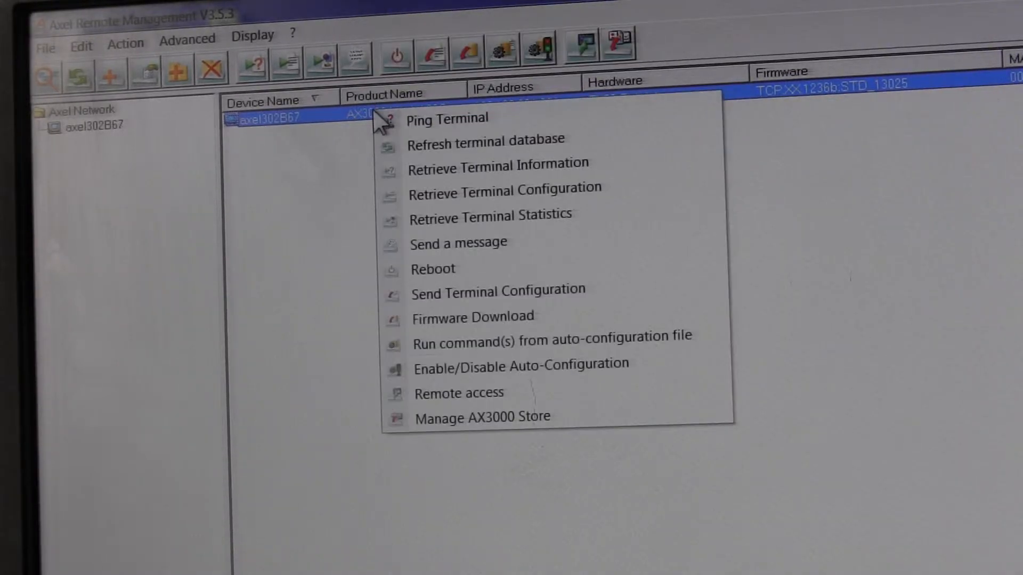
mouse_move(482, 417)
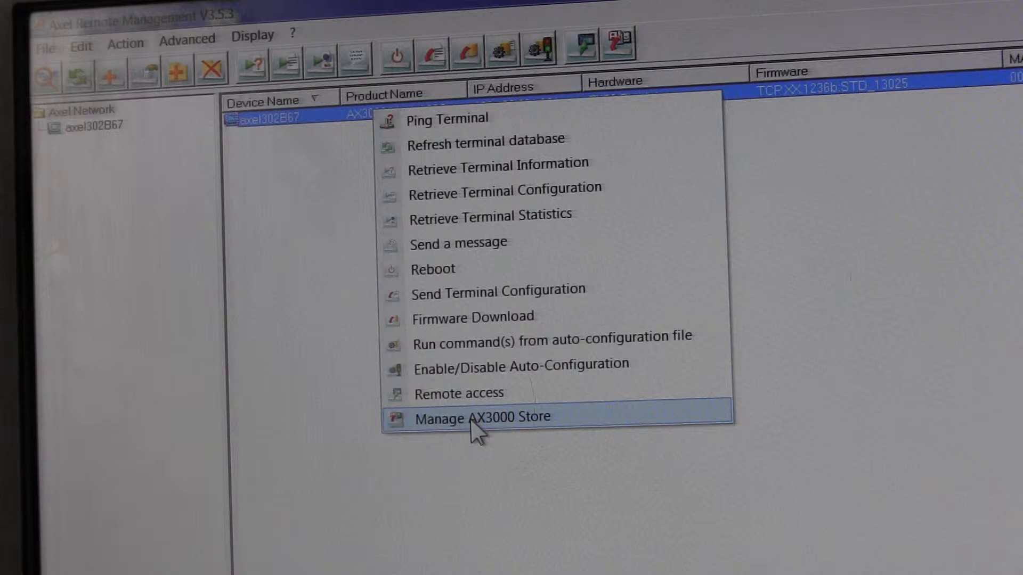
left_click(481, 416)
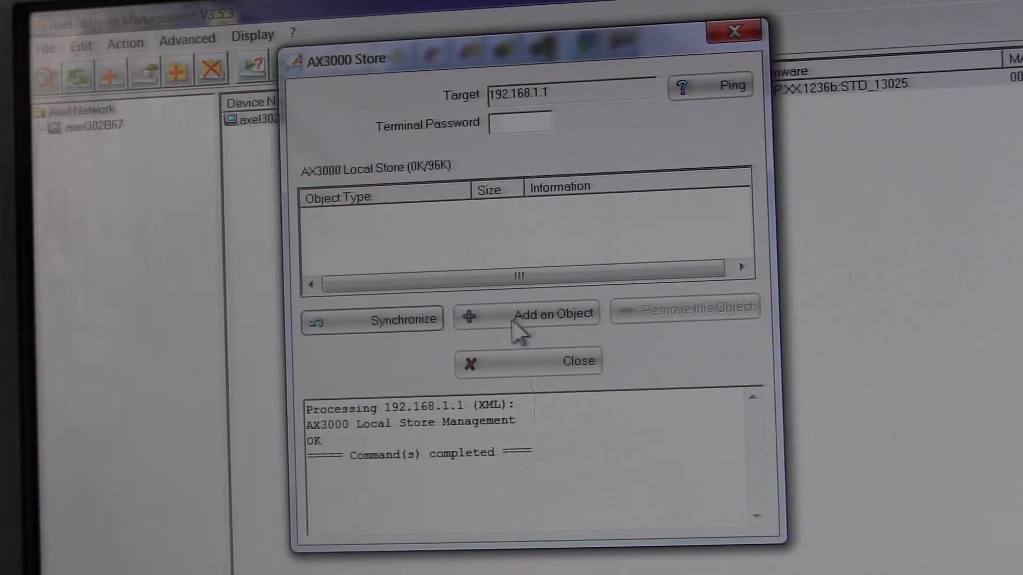
Step: Add Desktop\a1.jpg as a JPEG object to the terminal store, then close the store window
left_click(554, 314)
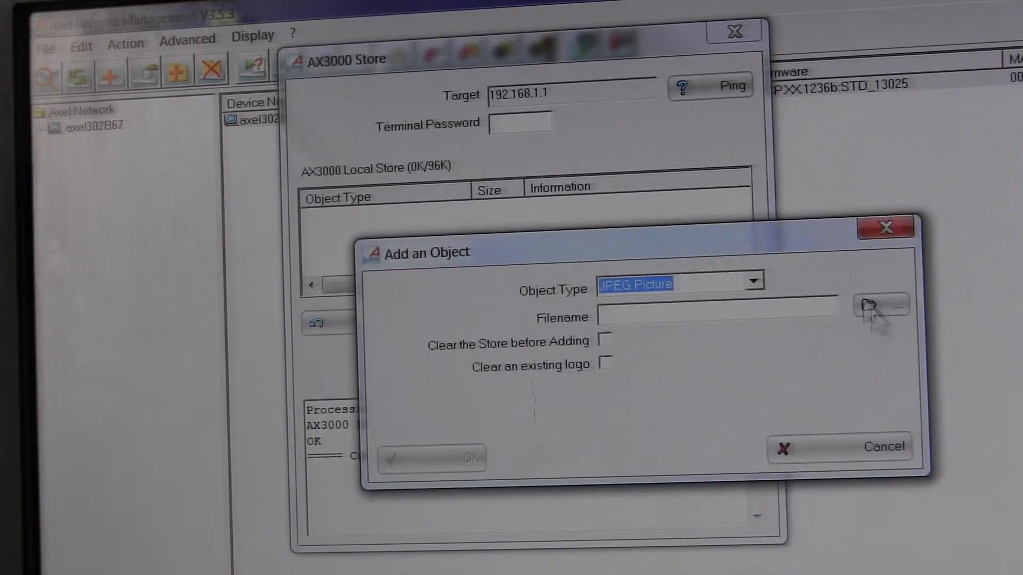
left_click(880, 307)
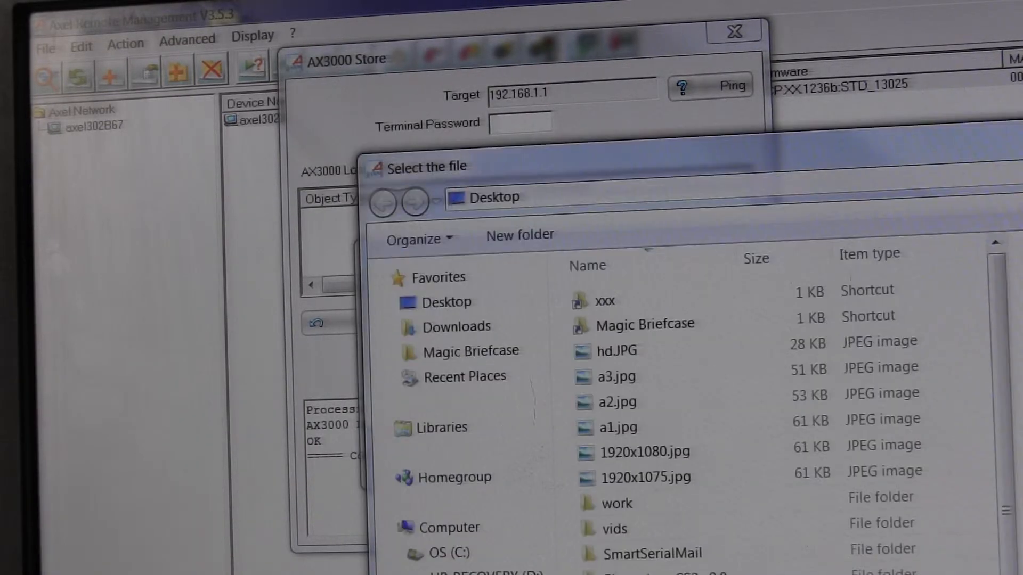
double_click(617, 427)
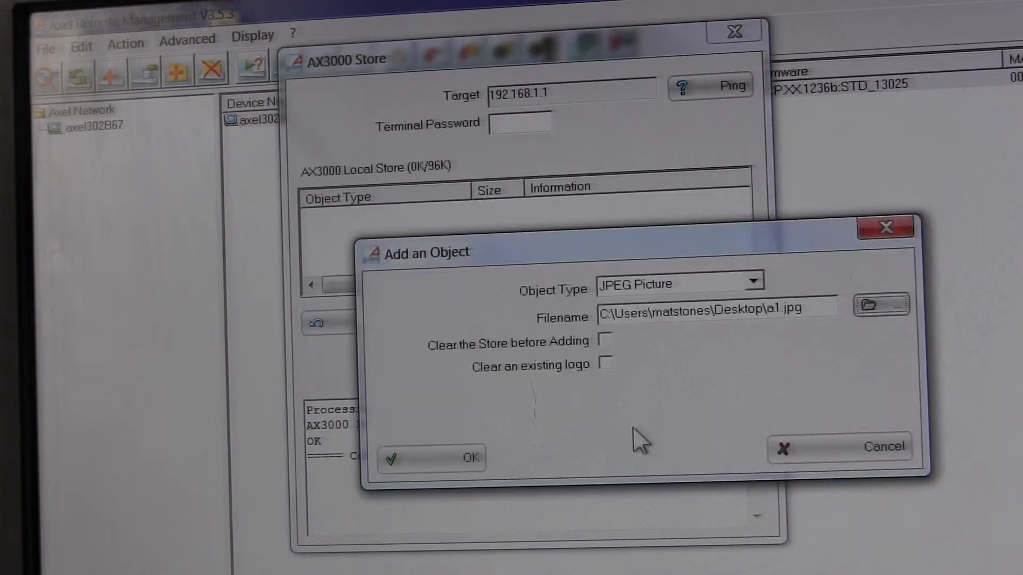
mouse_move(648, 384)
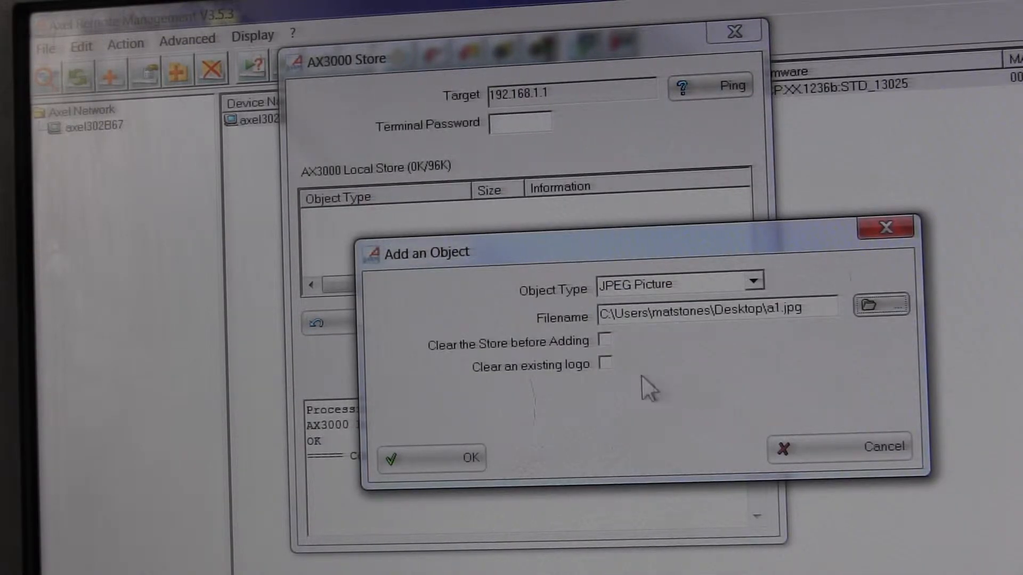
left_click(432, 458)
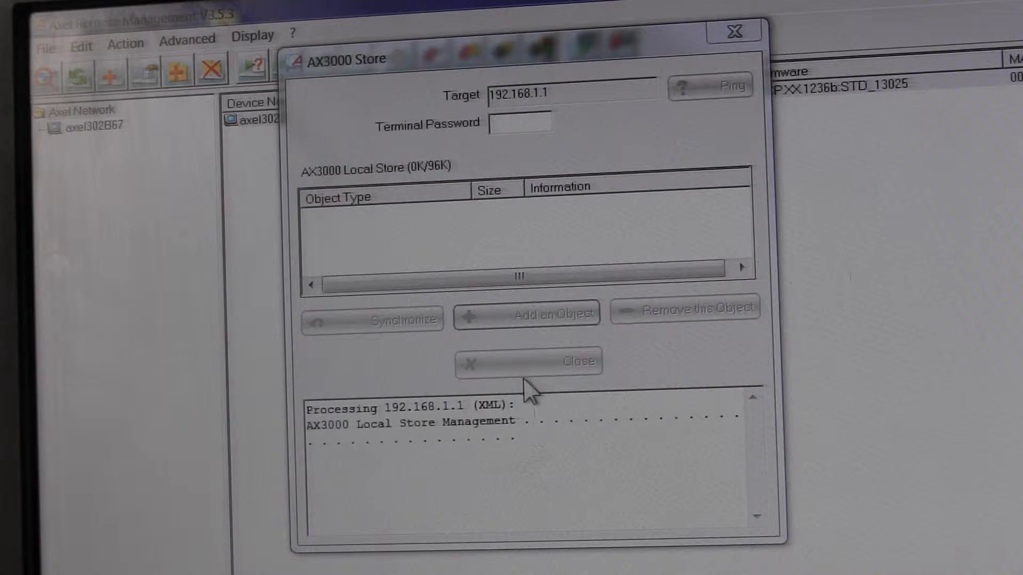
left_click(372, 319)
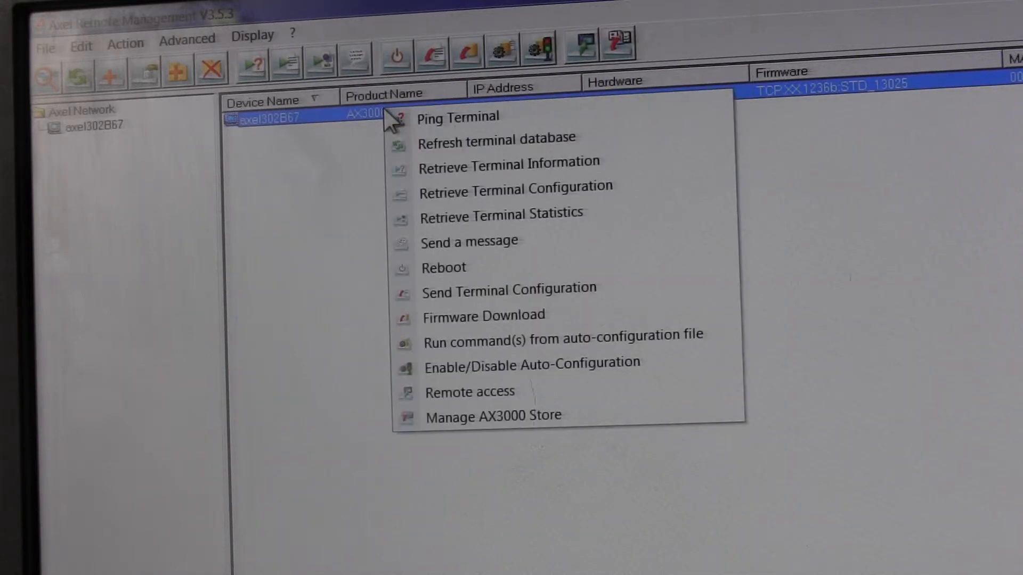
Step: Reopen and synchronize the store to list one 61864-byte 1910x1060 JPEG, 60K of 96K used
left_click(493, 415)
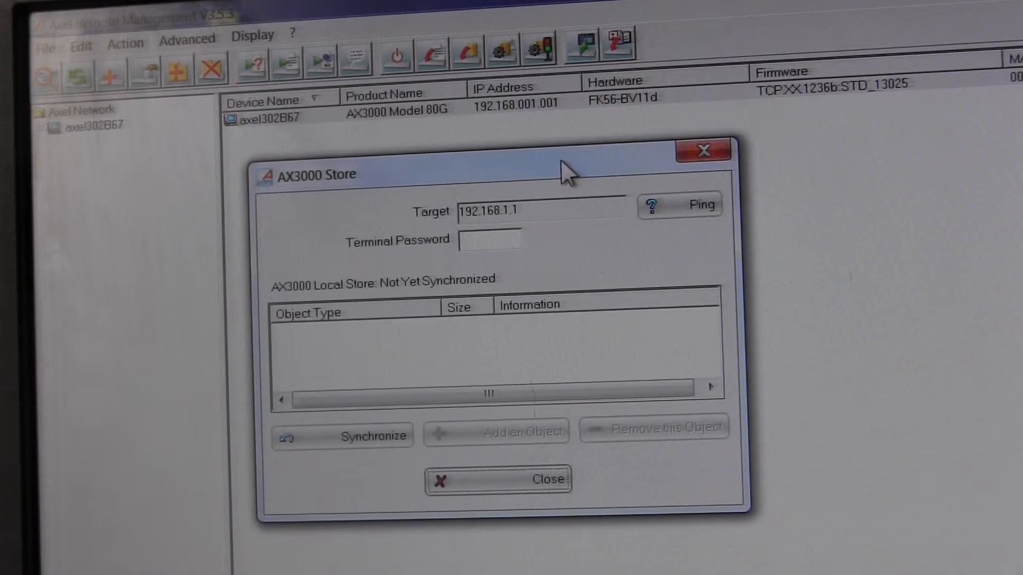
left_click(342, 436)
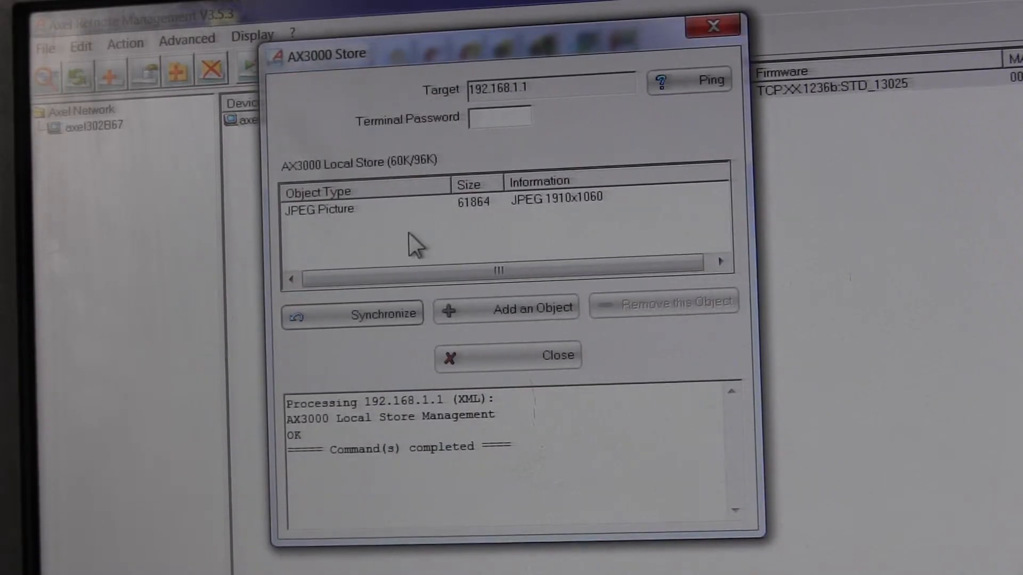
mouse_move(434, 180)
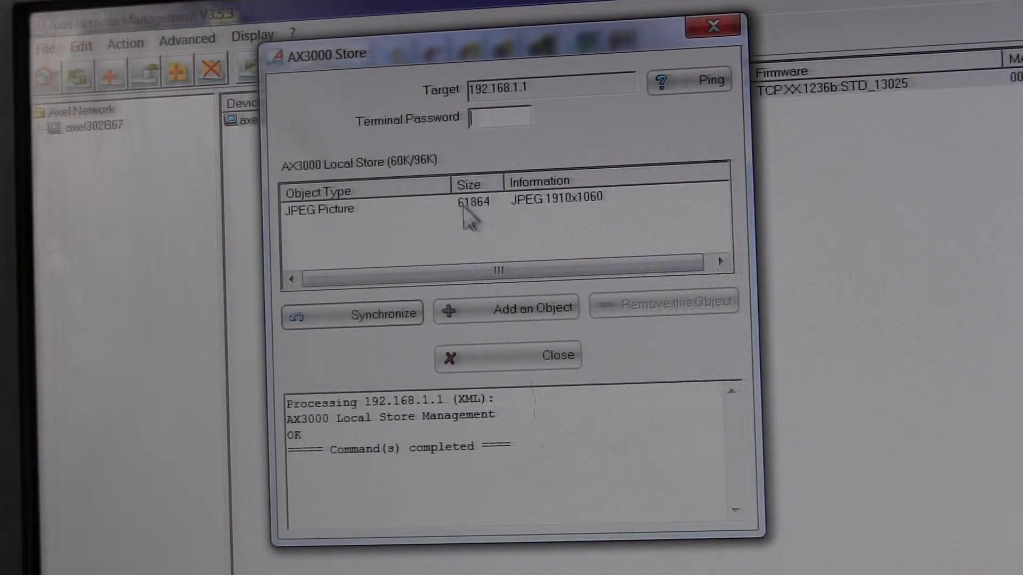
mouse_move(433, 176)
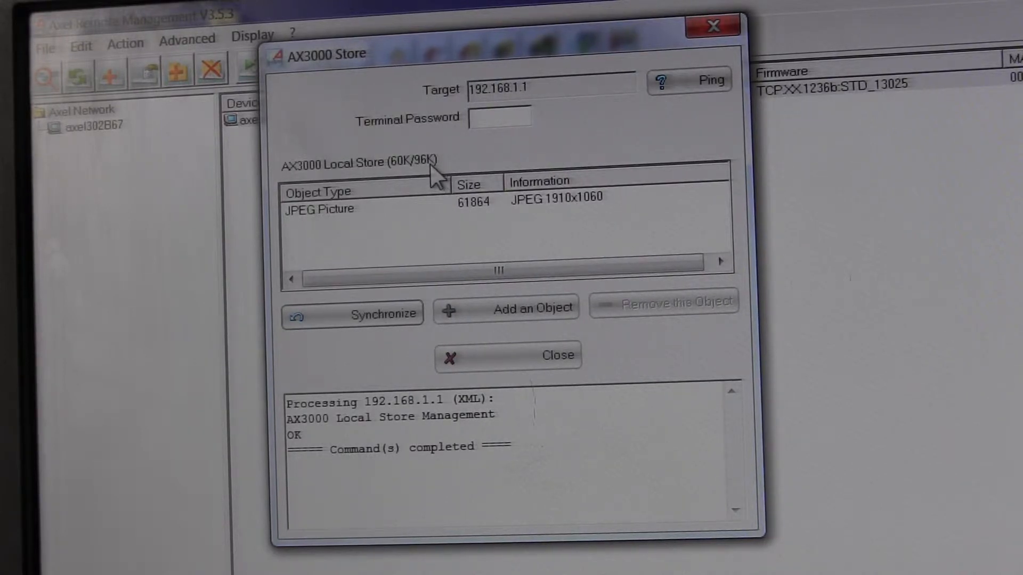
mouse_move(427, 179)
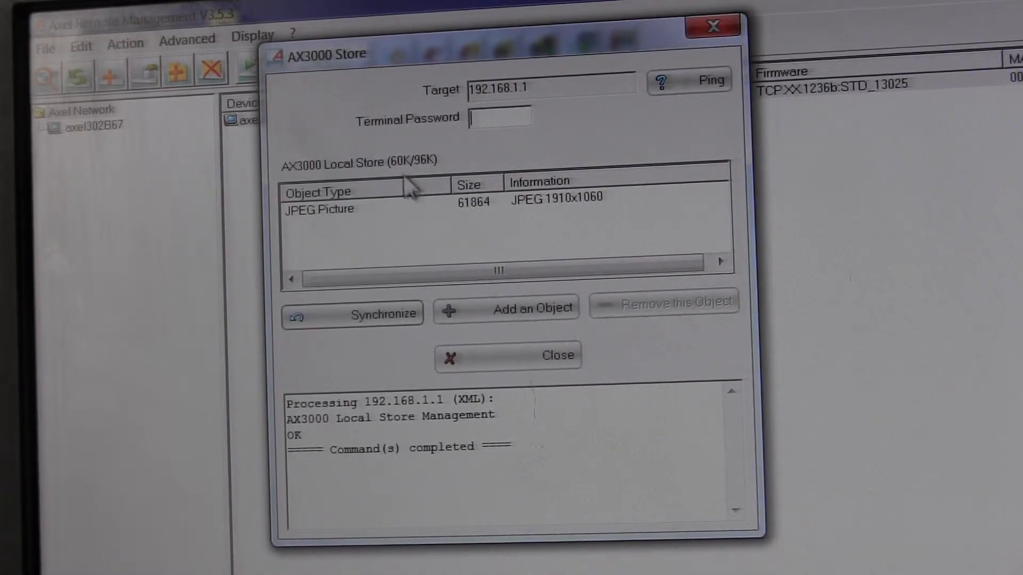
mouse_move(473, 225)
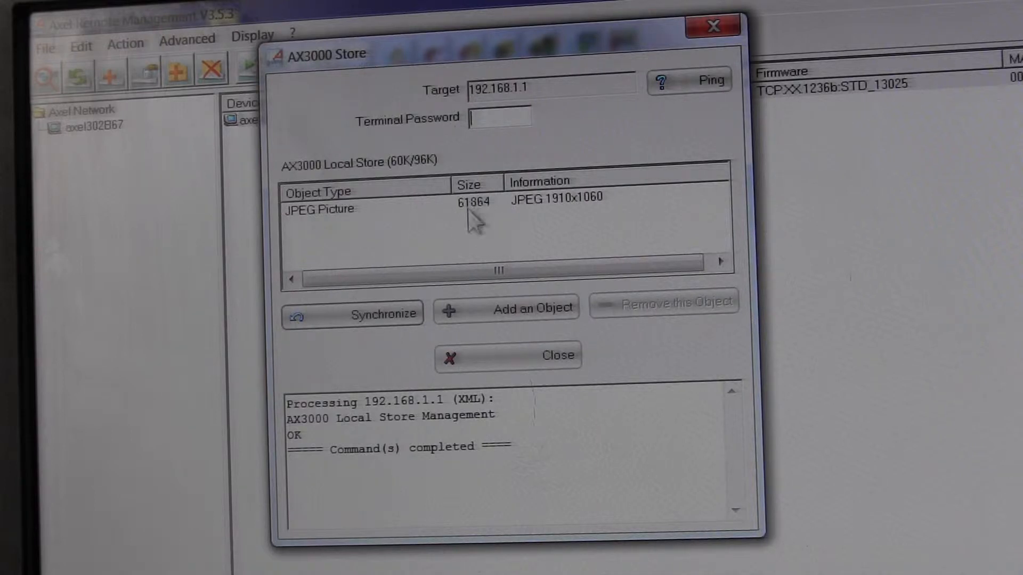
mouse_move(446, 307)
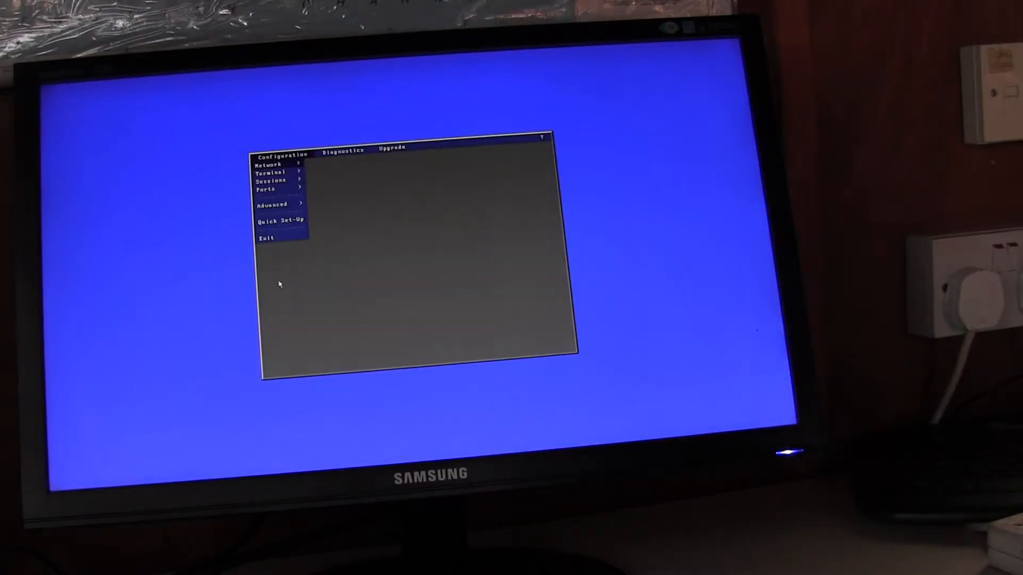
Step: Open the terminal's Advanced configuration and select Local Store
left_click(271, 204)
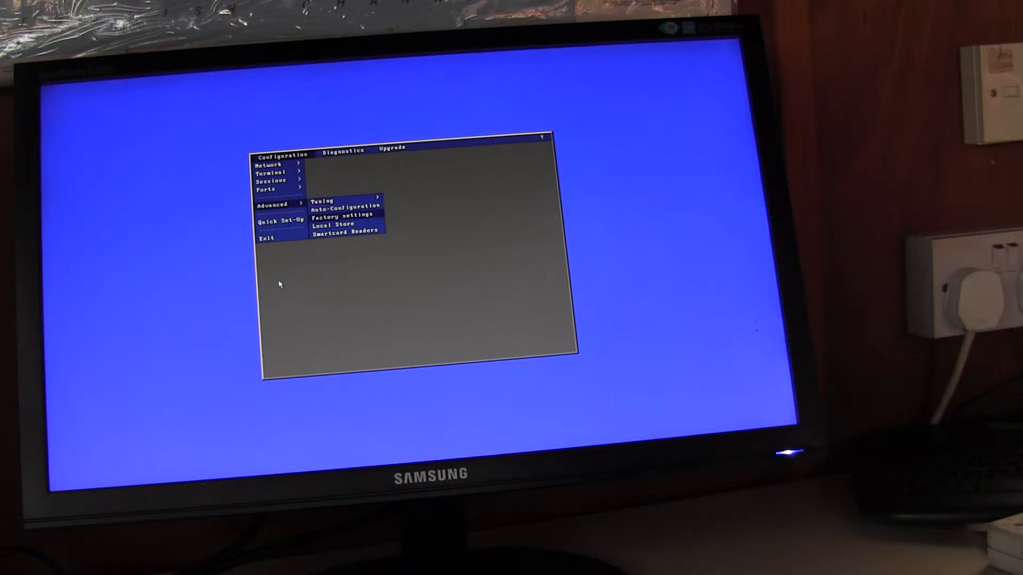
left_click(334, 224)
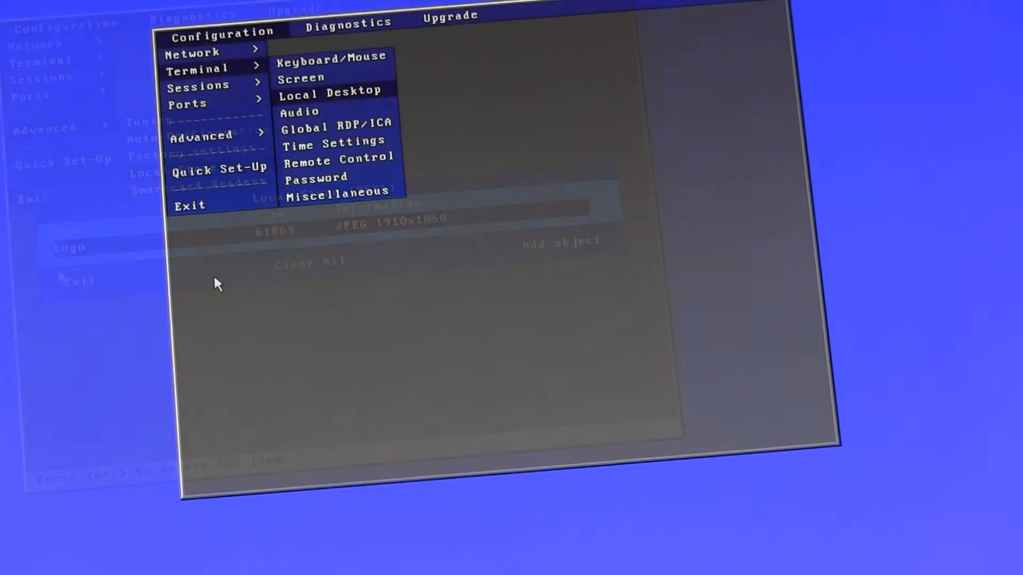
Step: Set the Local Desktop Display Logo option to Full center
left_click(329, 90)
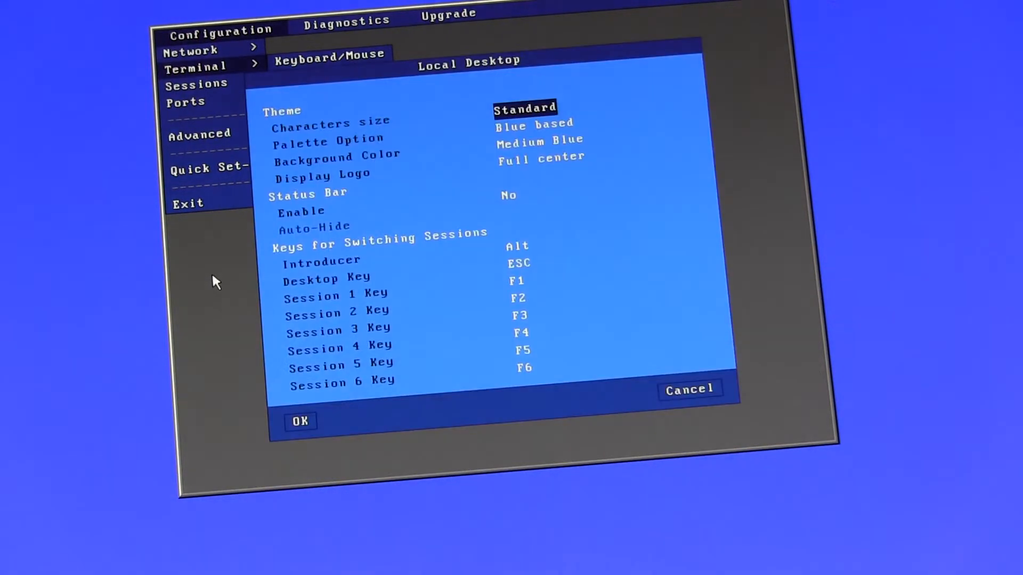
left_click(540, 158)
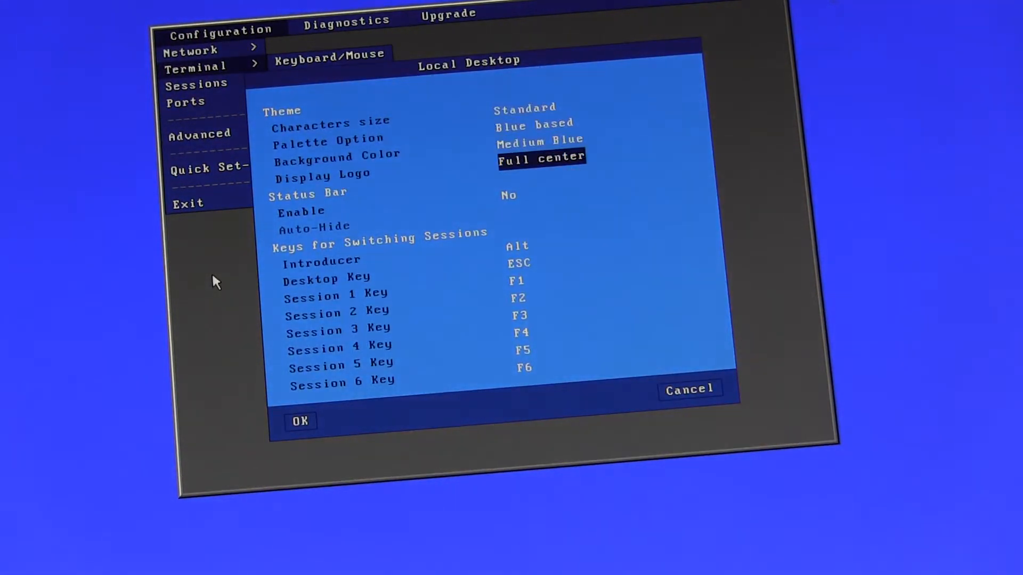
left_click(540, 159)
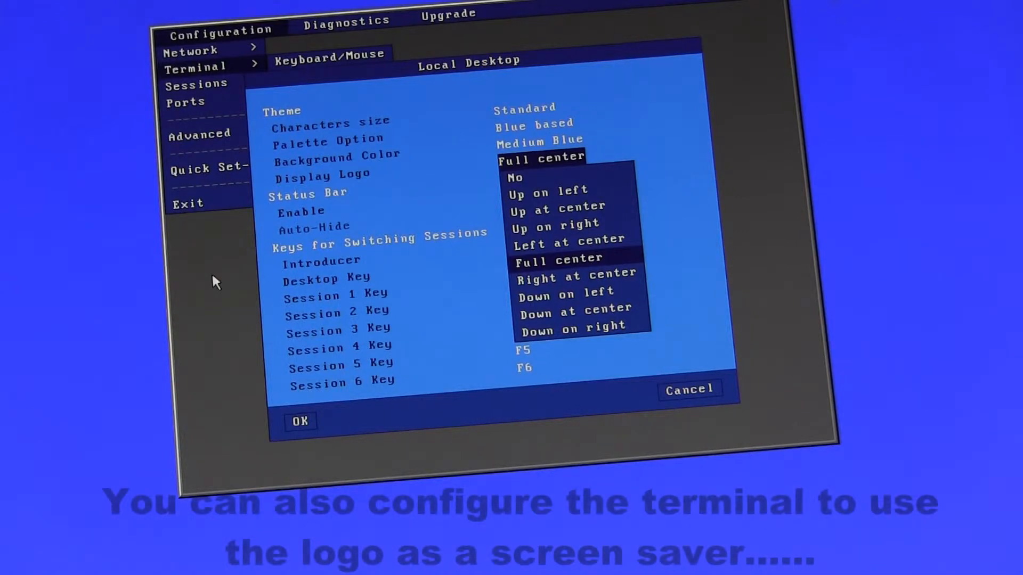
left_click(515, 177)
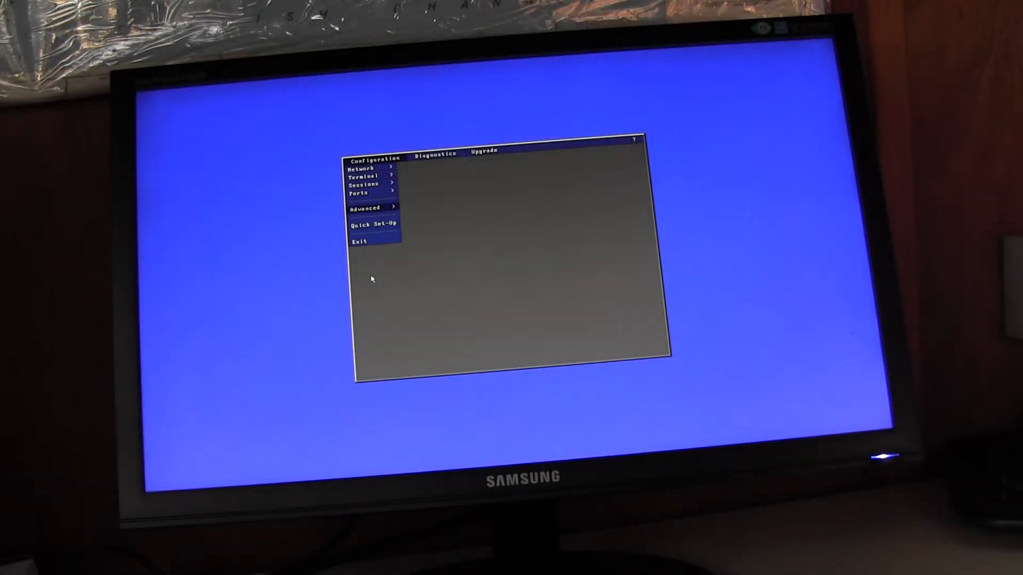
Step: Delete the old JPEG logo from the Local Store with Clear All, confirming Yes
left_click(365, 208)
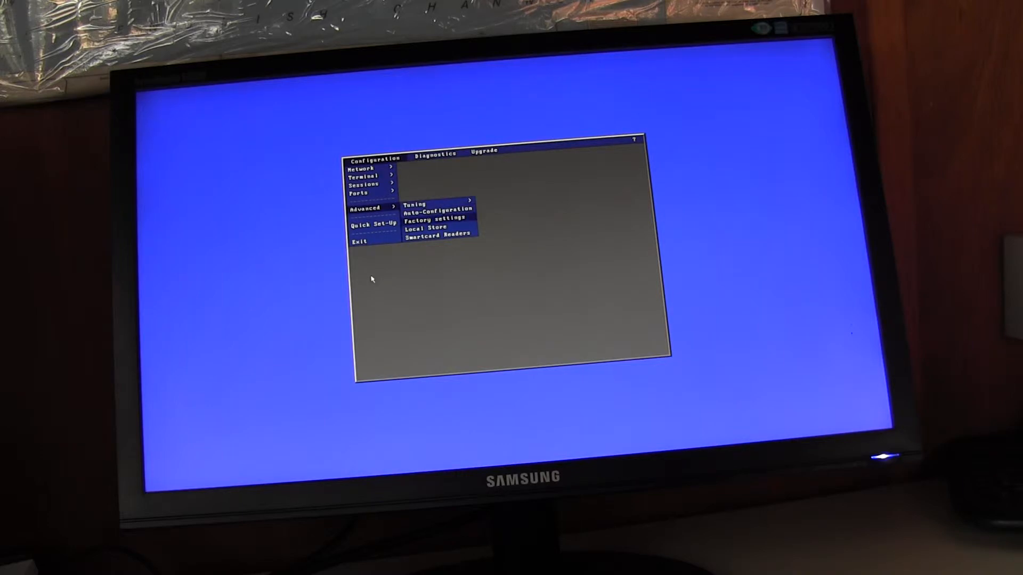
left_click(423, 227)
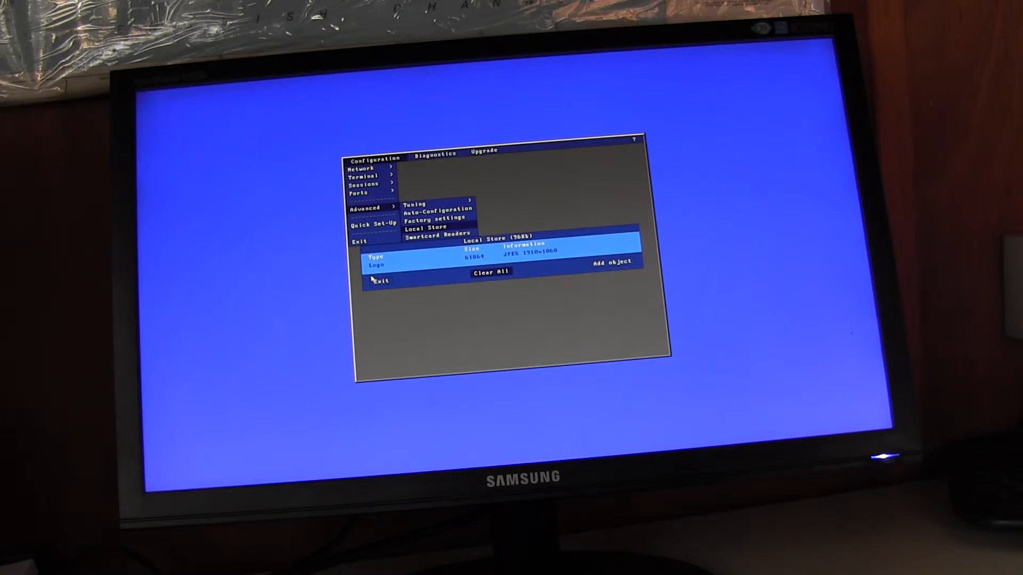
left_click(490, 271)
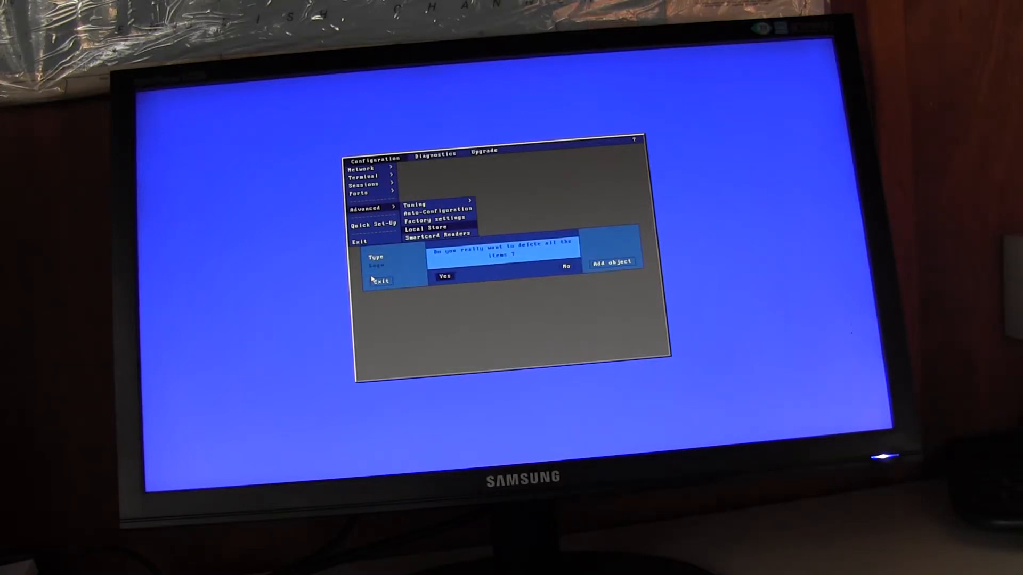
left_click(563, 270)
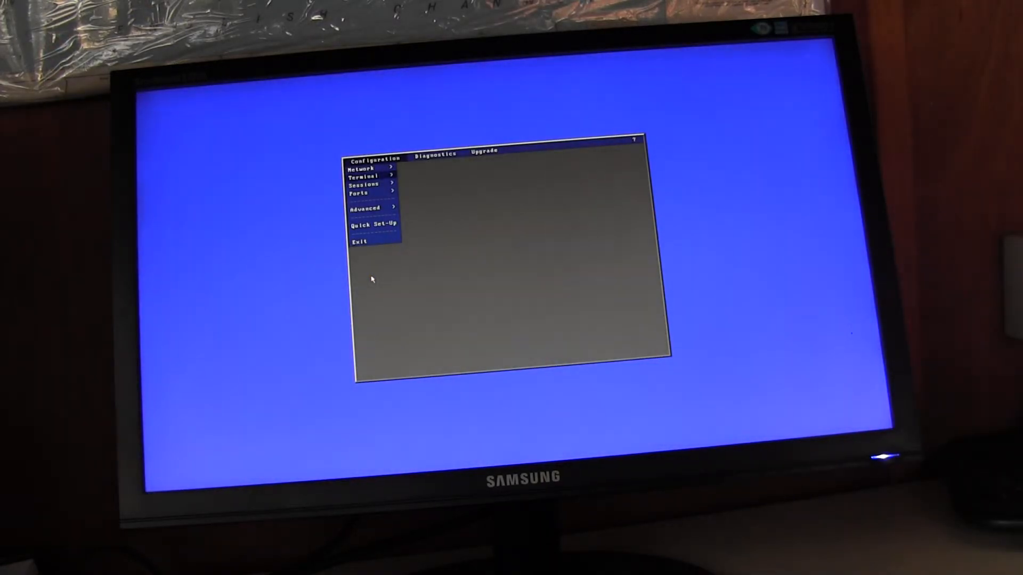
Step: Add a3.jpg from the USB drive as a new Local Store object and transfer it
left_click(365, 207)
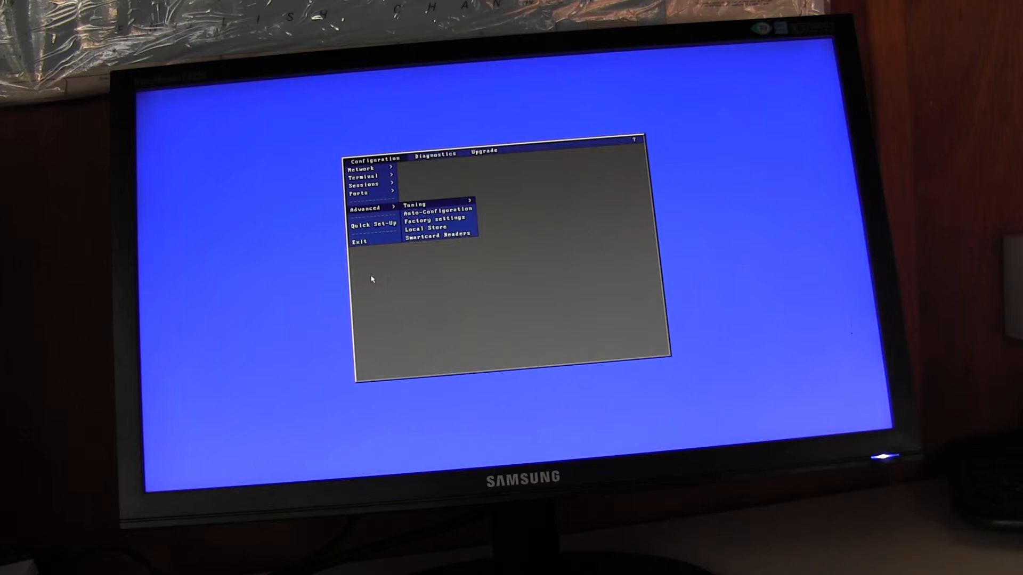
left_click(425, 227)
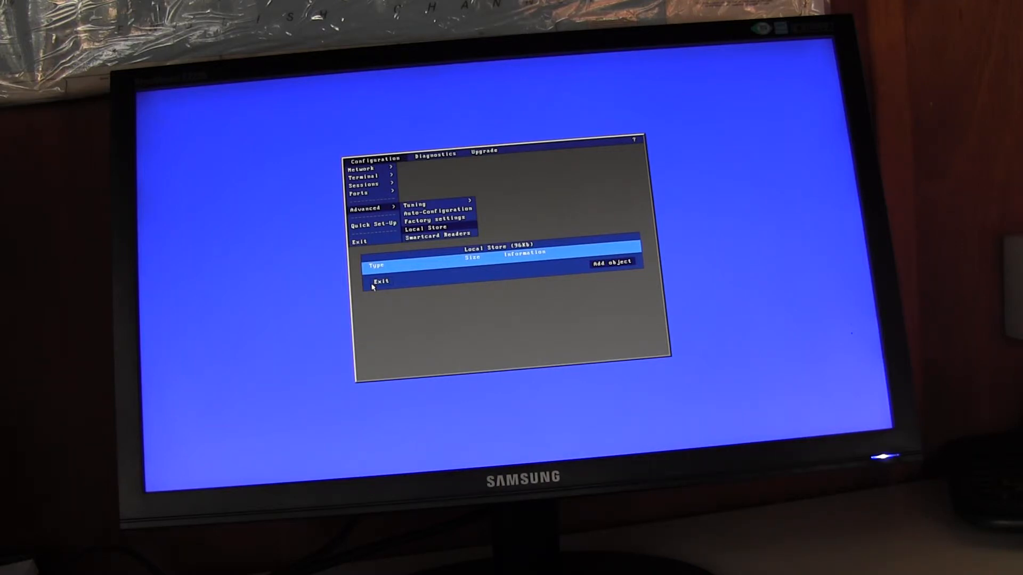
left_click(608, 261)
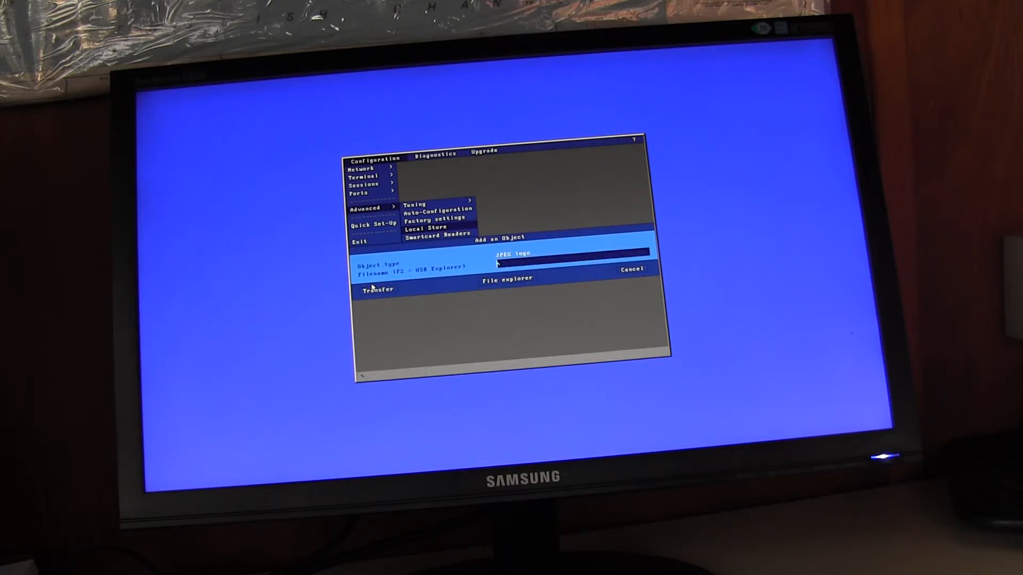
left_click(505, 278)
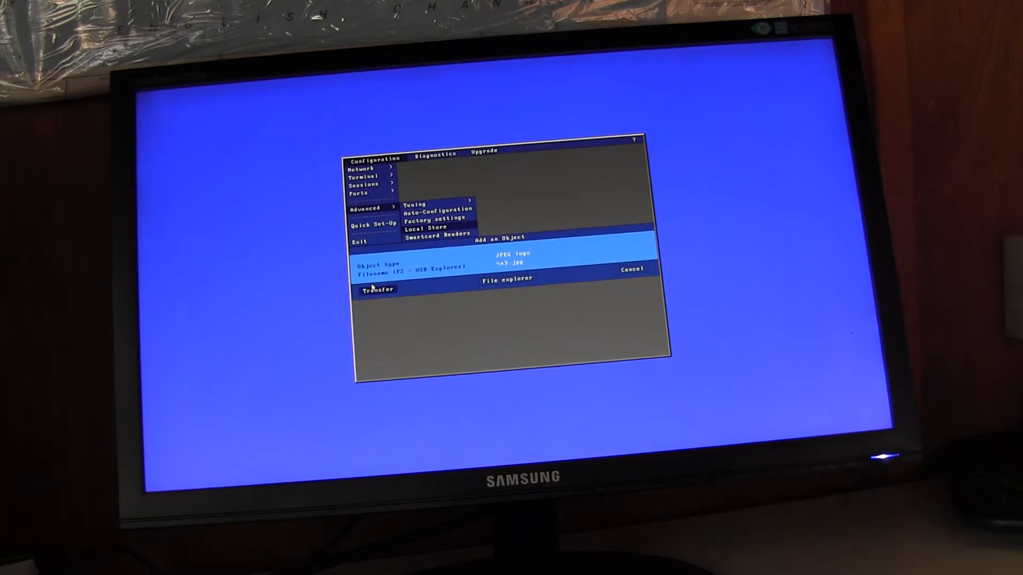
left_click(377, 289)
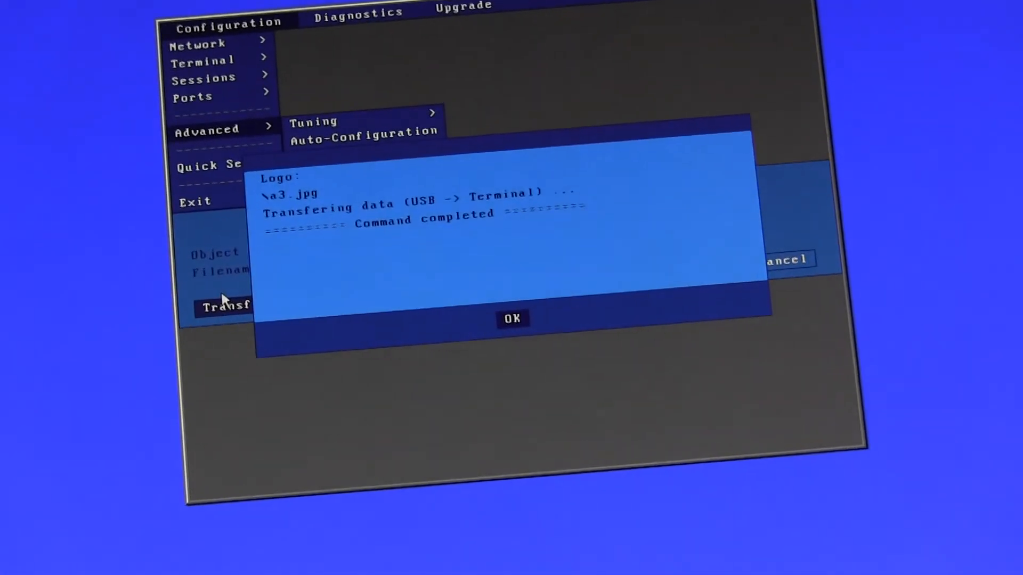
Step: Acknowledge the completed transfer, check the 52169-byte 1910x792 Logo entry, and exit the store list
left_click(512, 319)
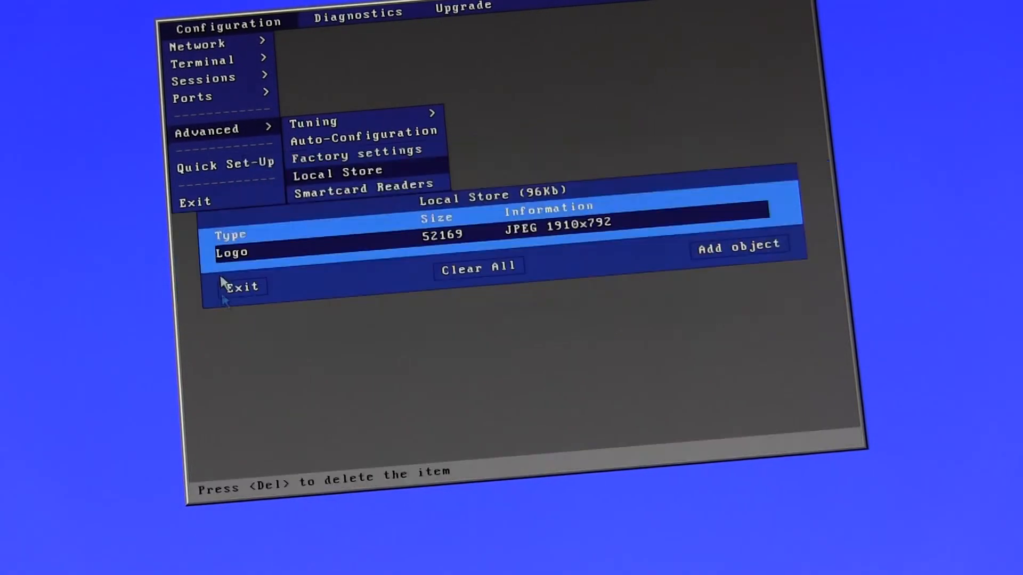
left_click(241, 286)
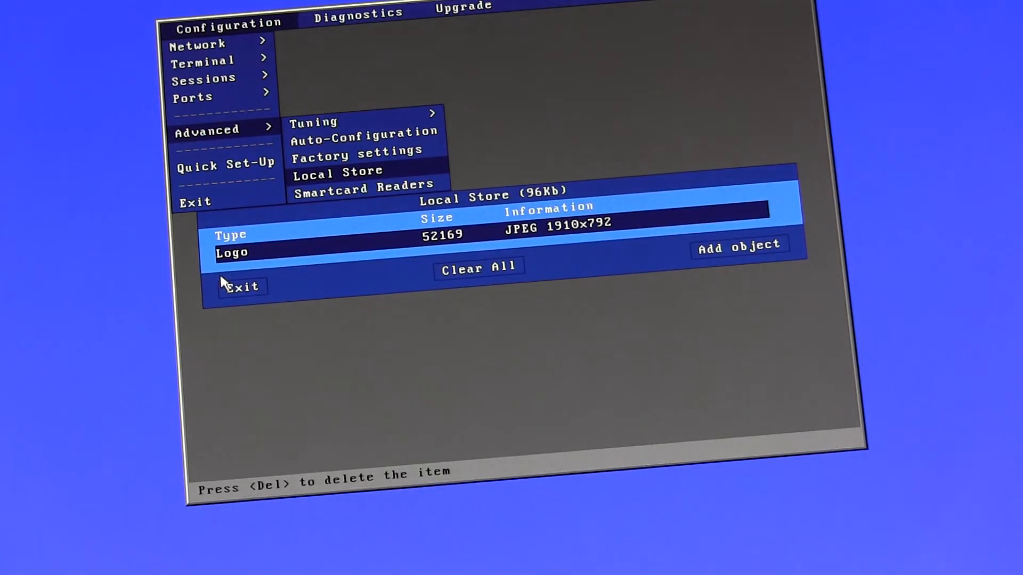
left_click(242, 286)
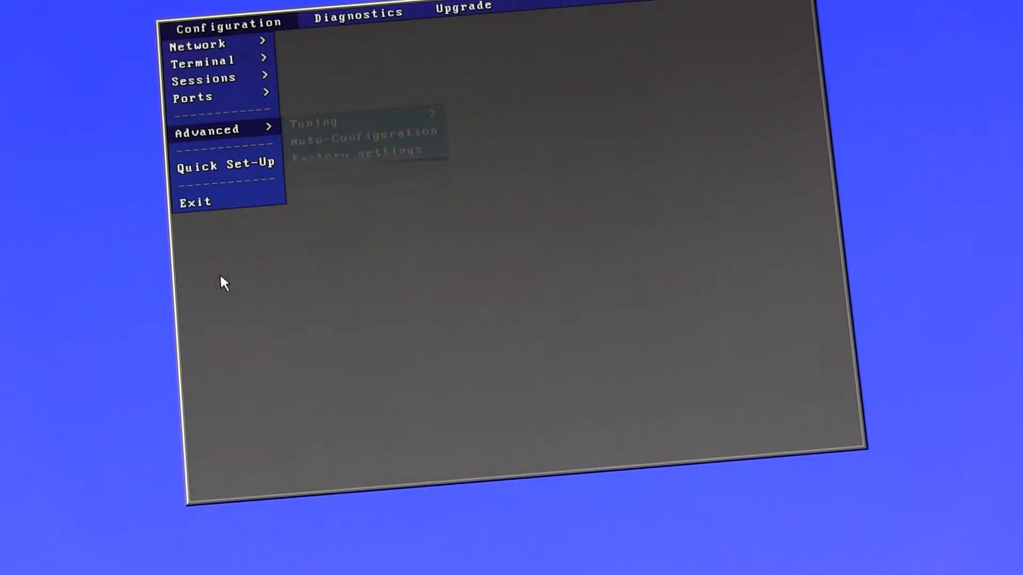